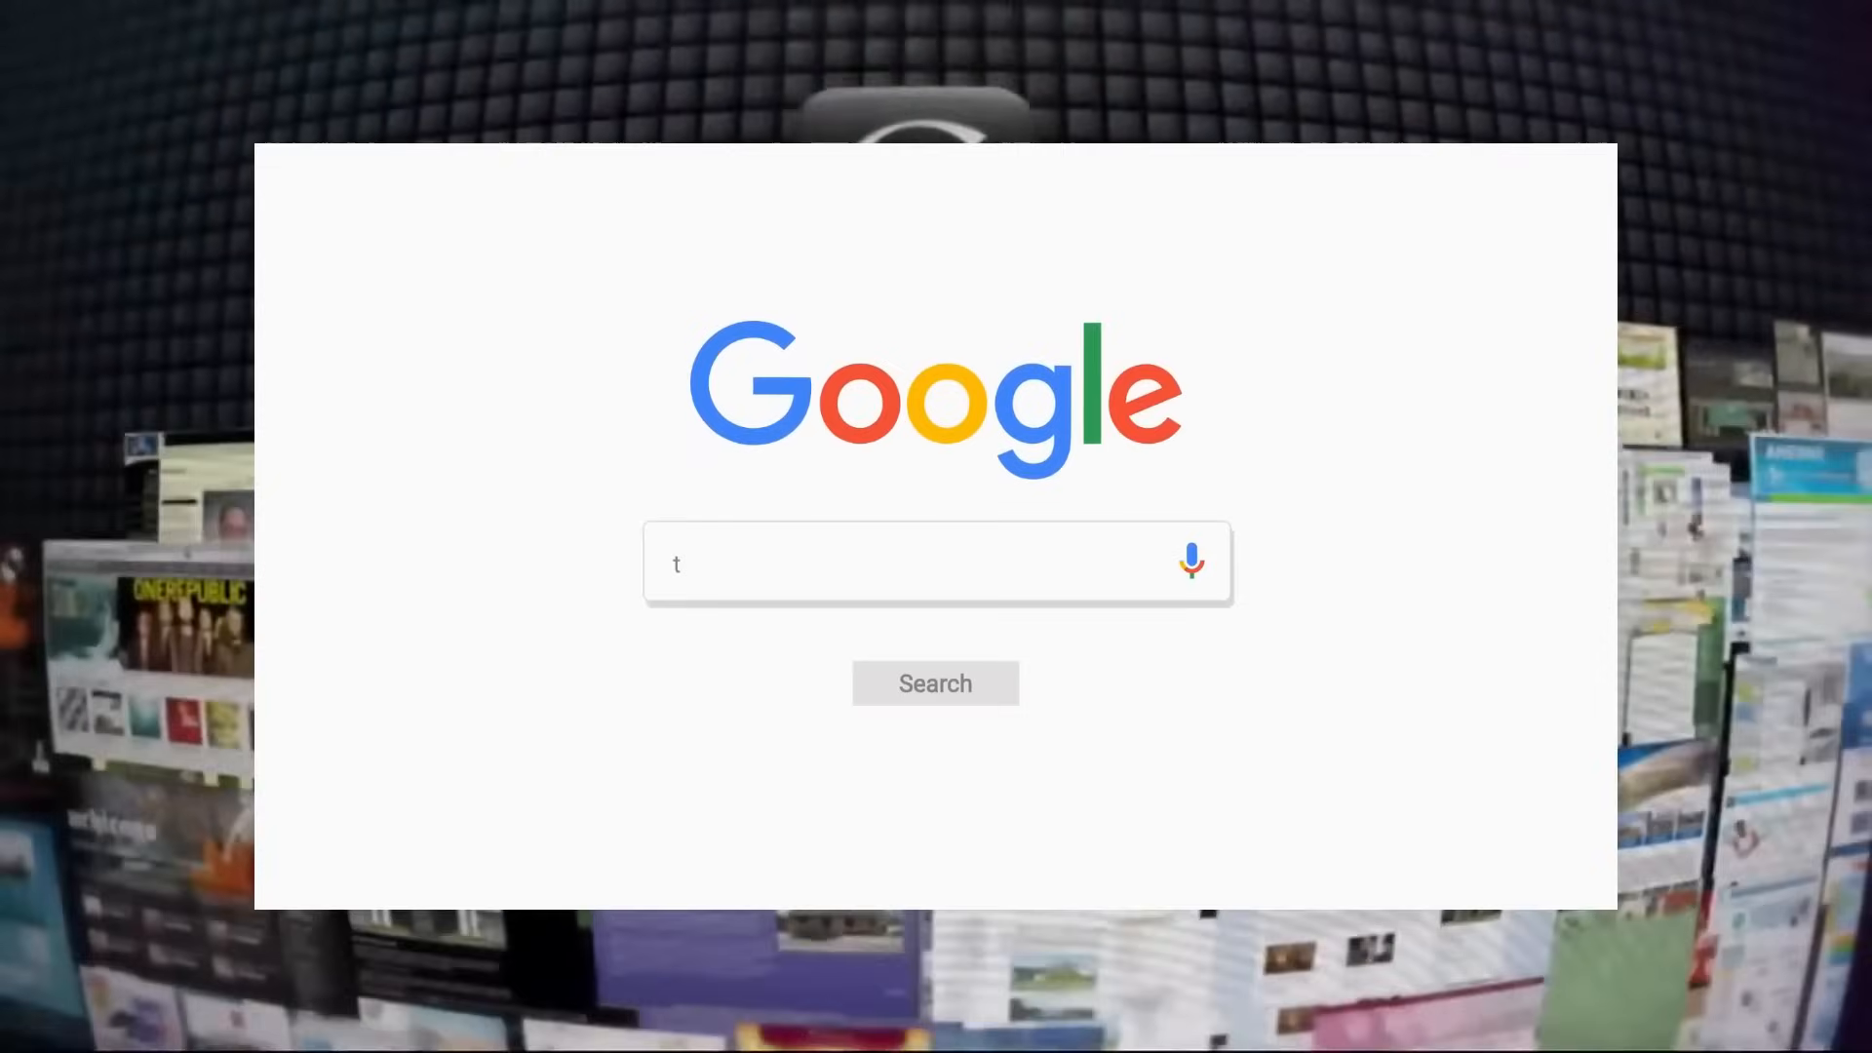
{"action": "type", "text": "int"}
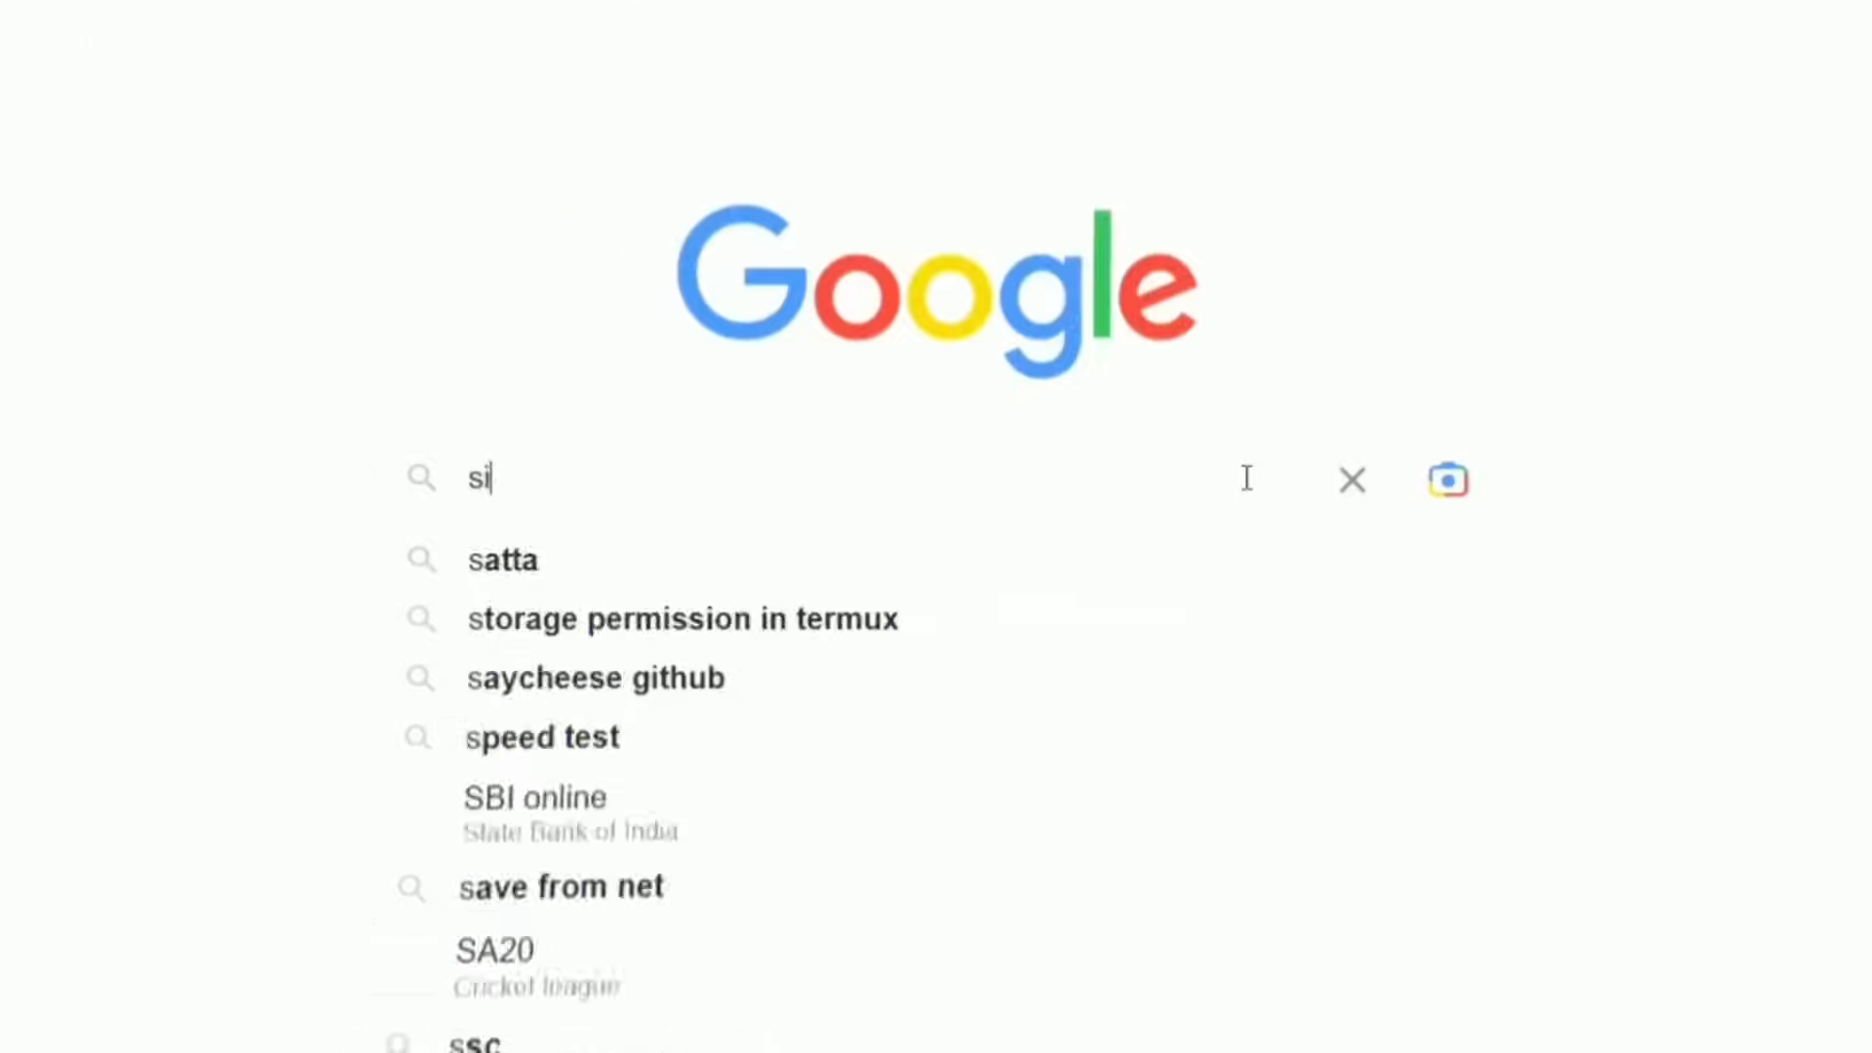
{"action": "type", "text": "site:kali.org intext:"}
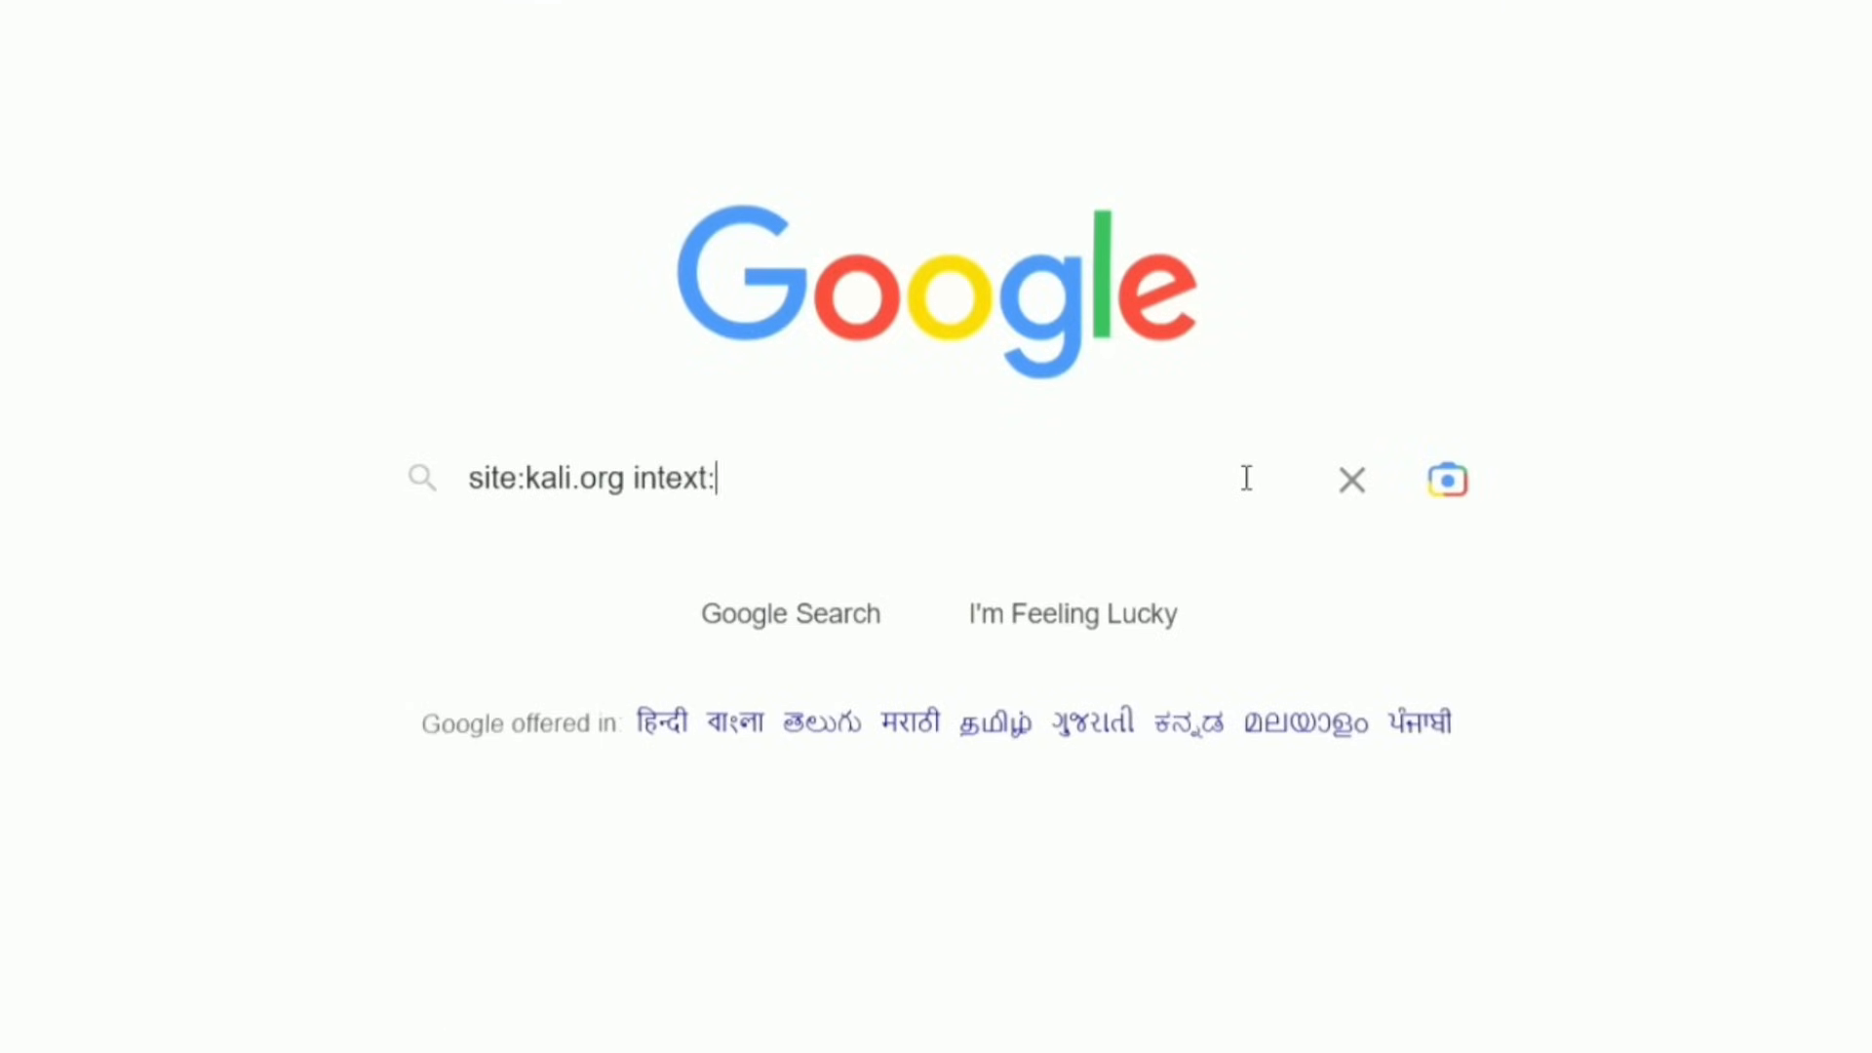